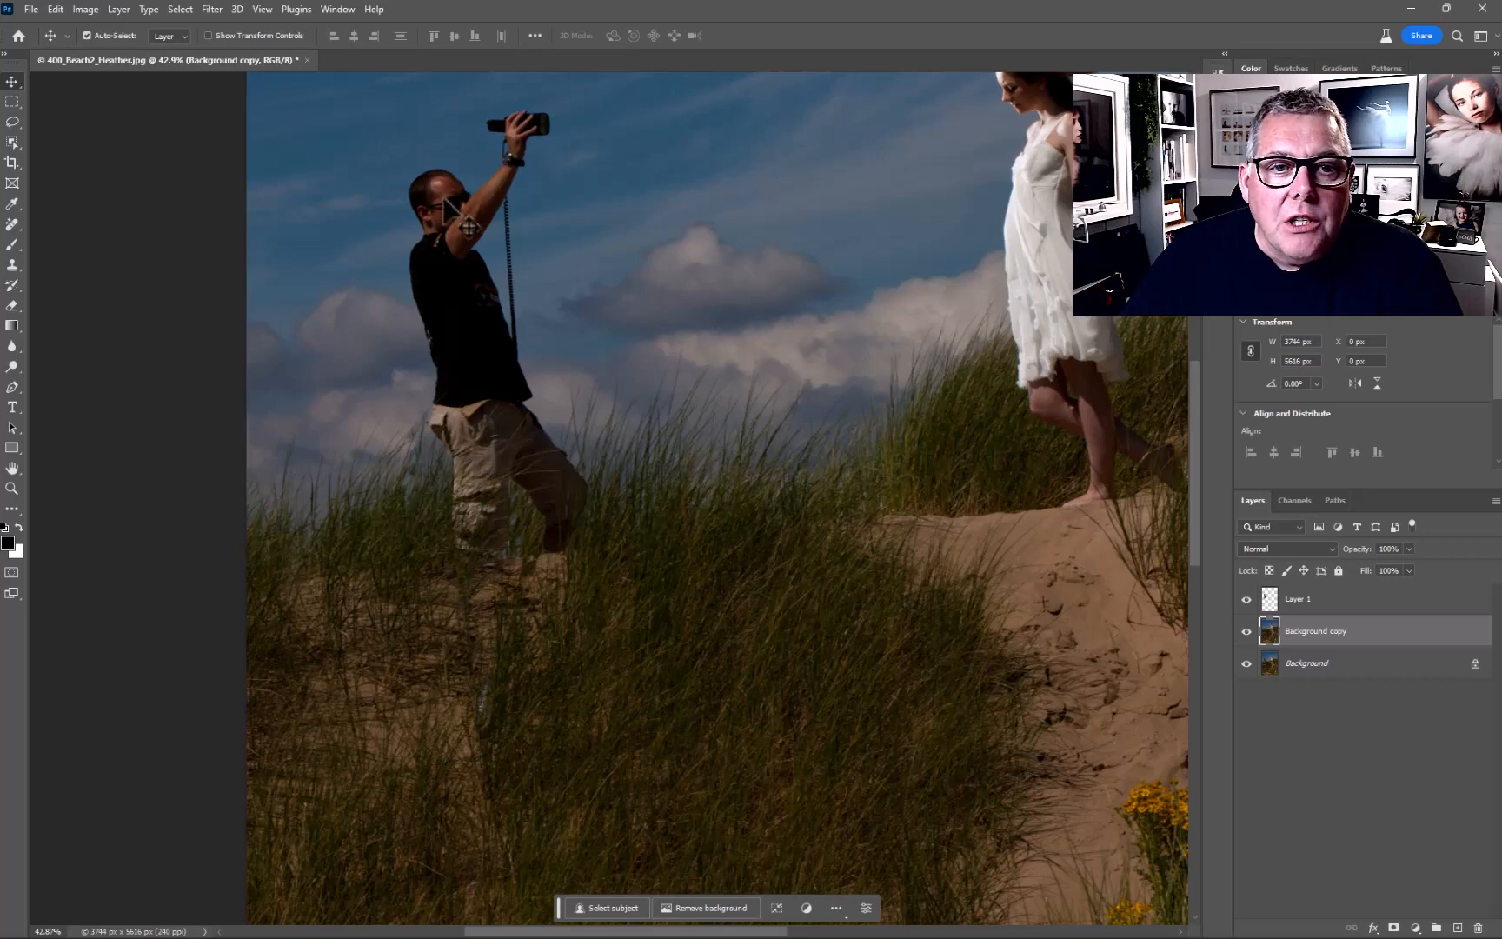
mouse_move(613, 508)
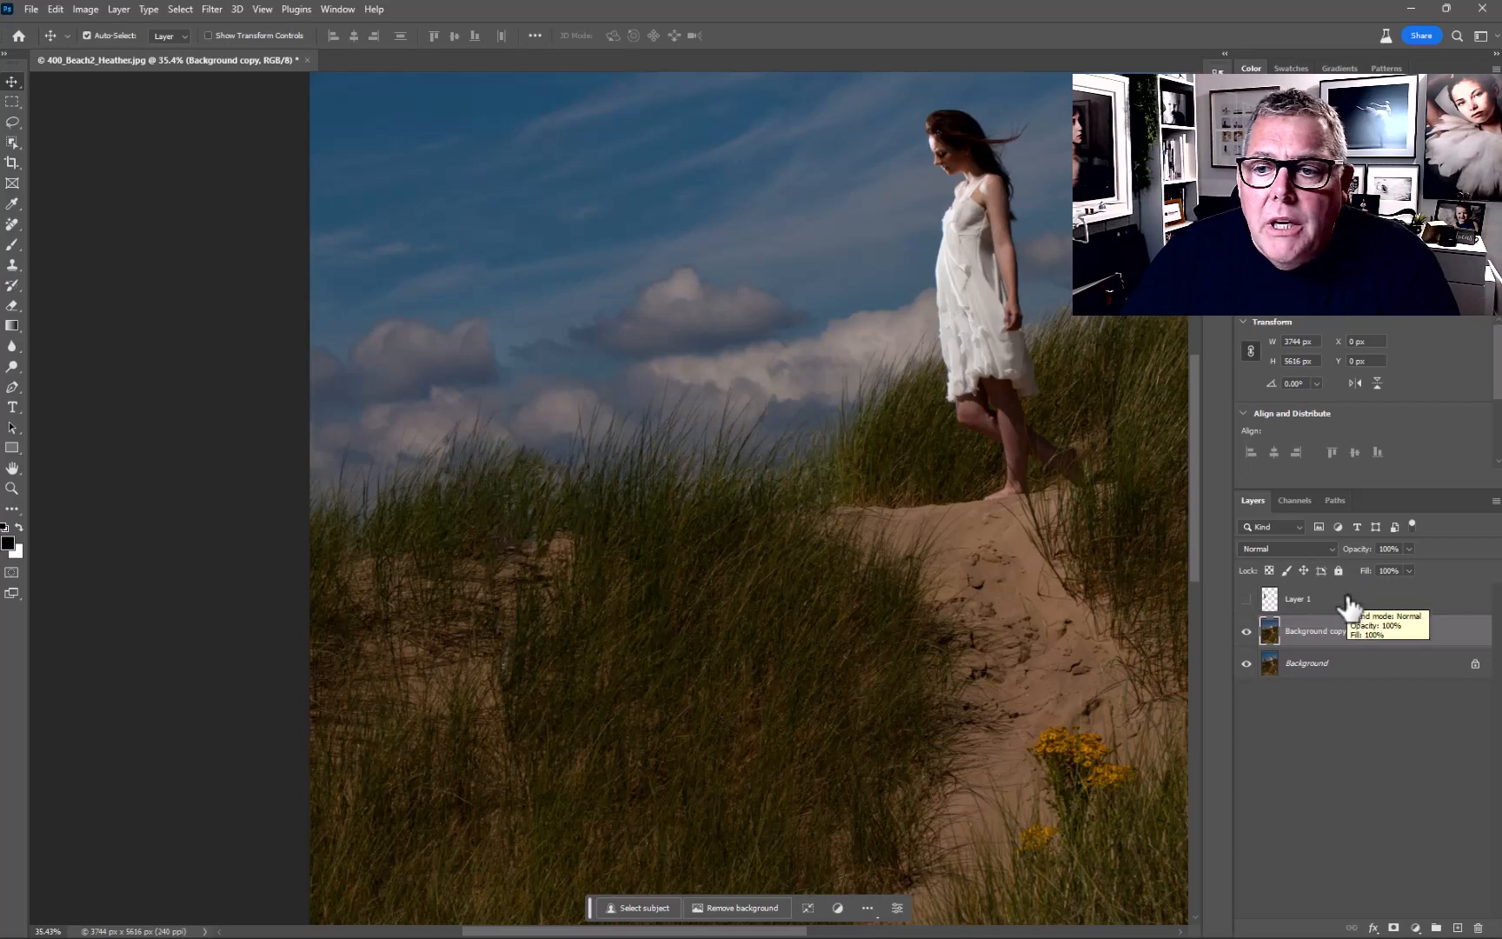
Step: Make Layer 1 with the assistant visible again after removing the Background copy
left_click(1298, 599)
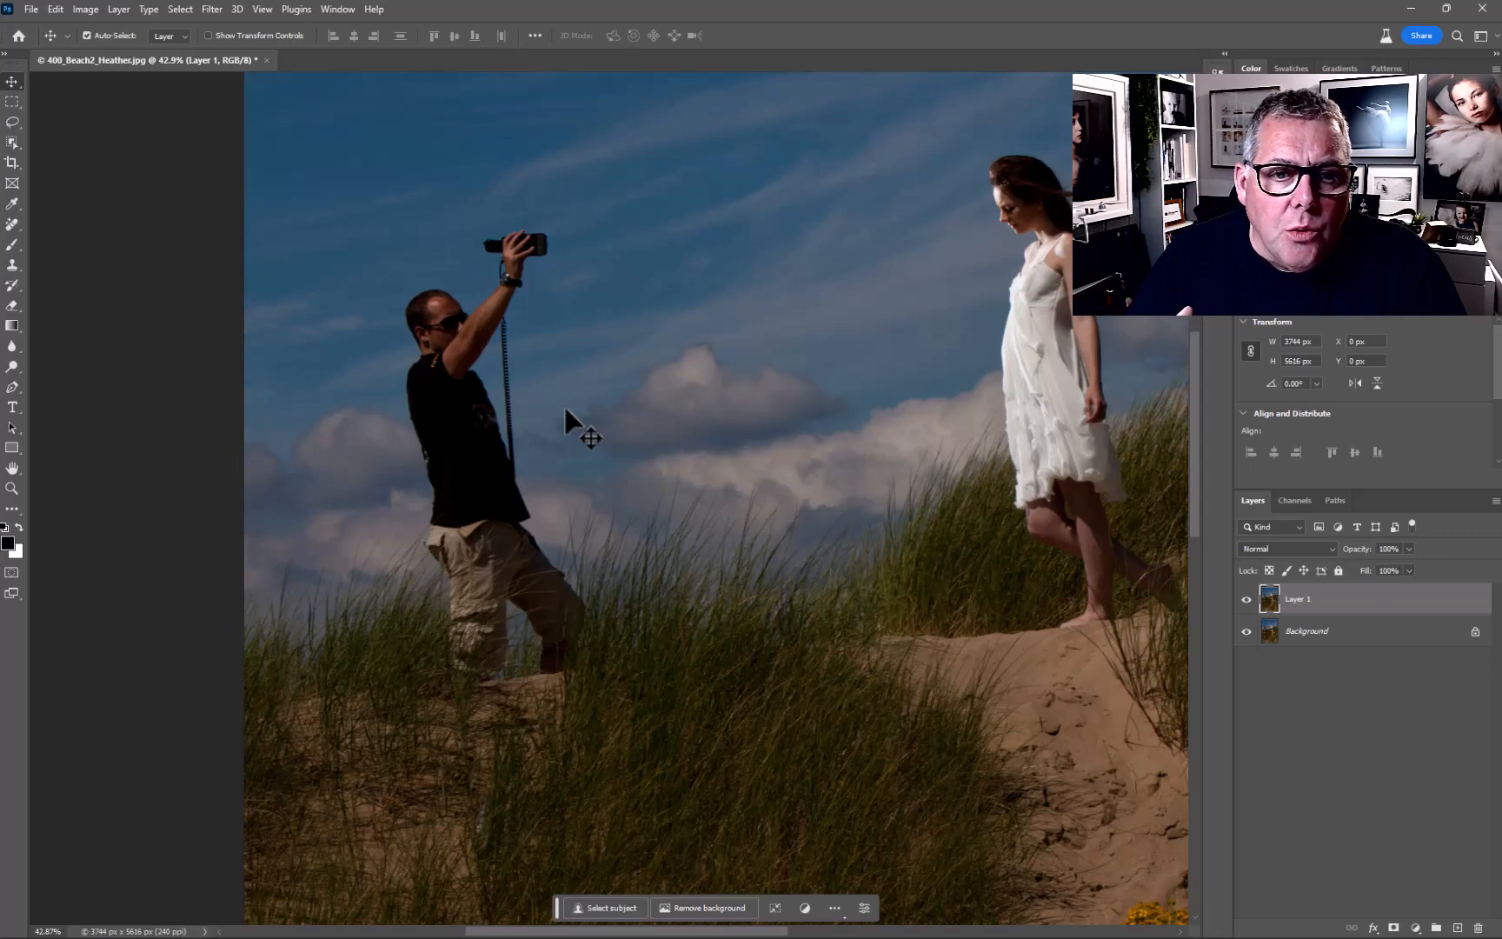
mouse_move(480, 640)
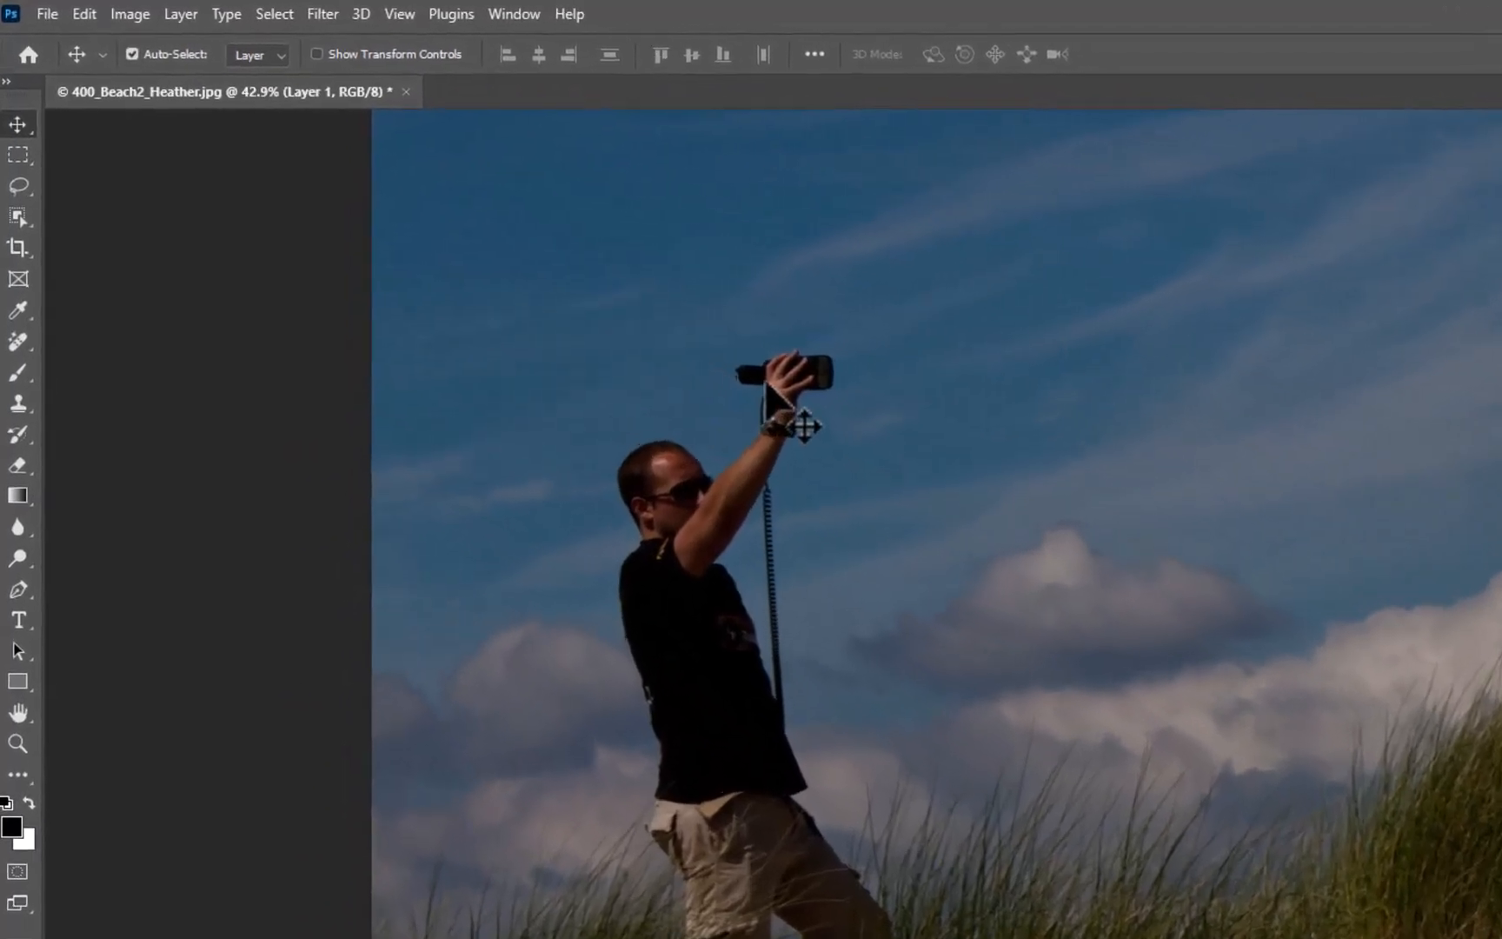
Step: Drag an Object Selection rectangle around the assistant, his flash and cable
left_click(17, 216)
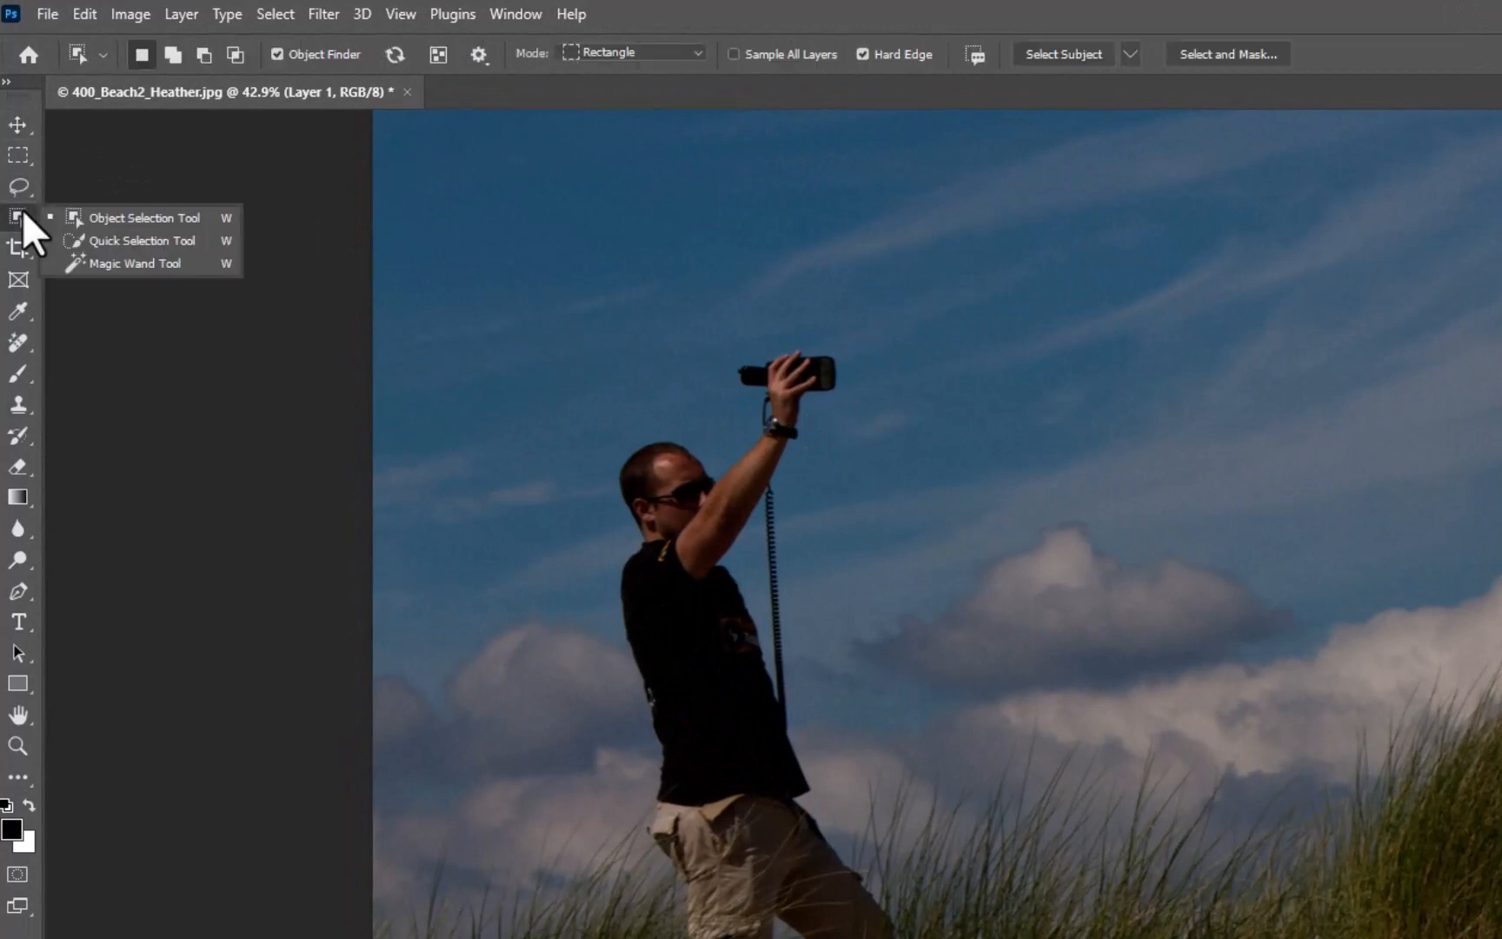
mouse_move(922, 103)
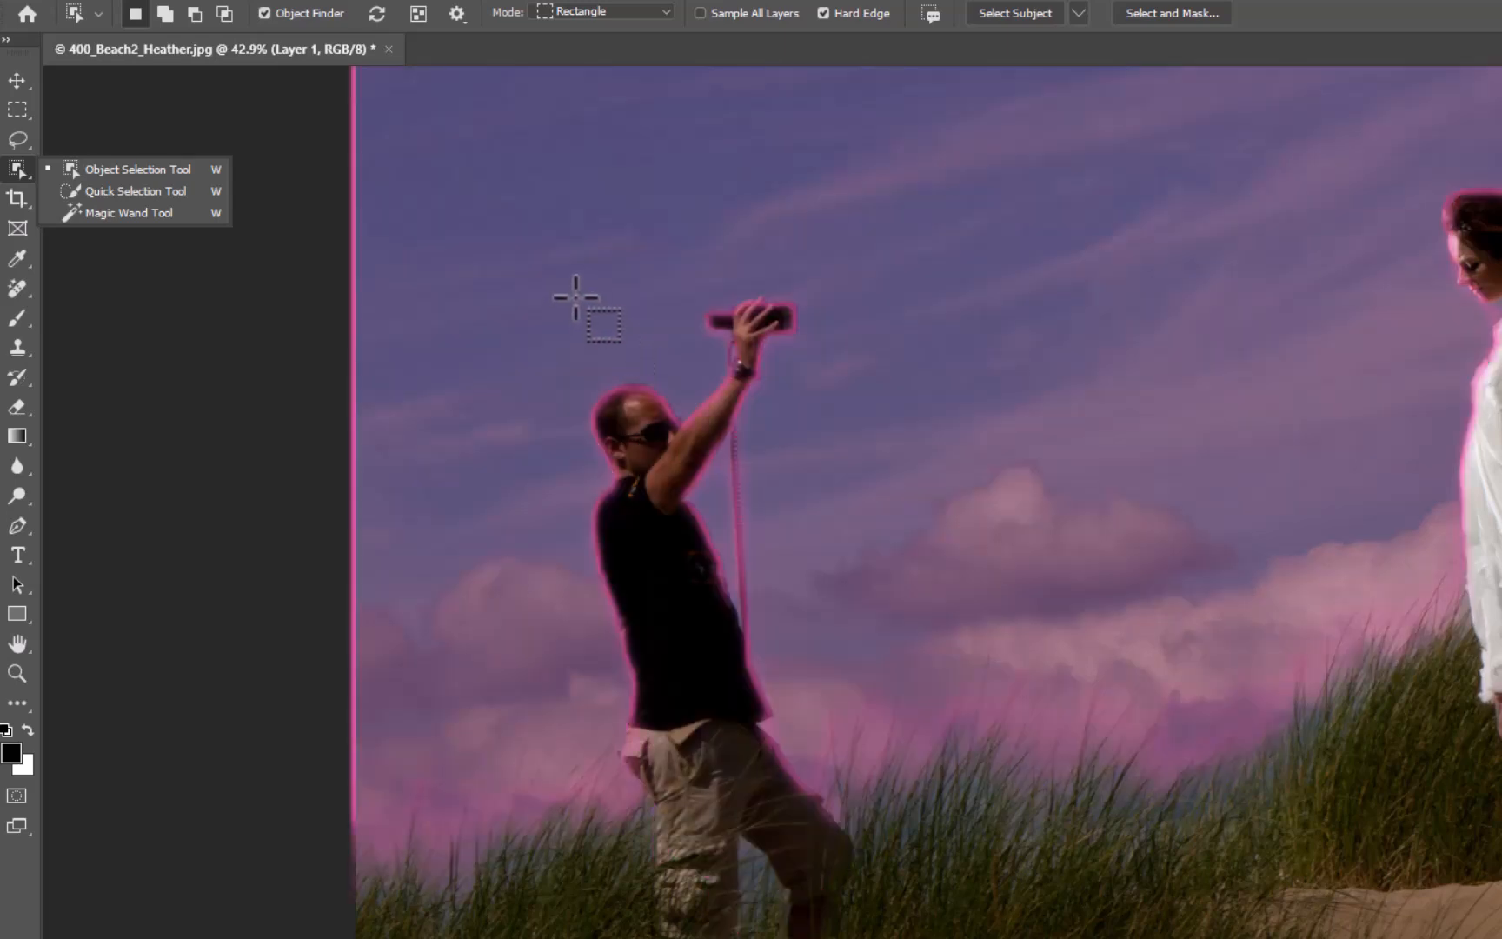
left_click_drag(582, 297, 822, 833)
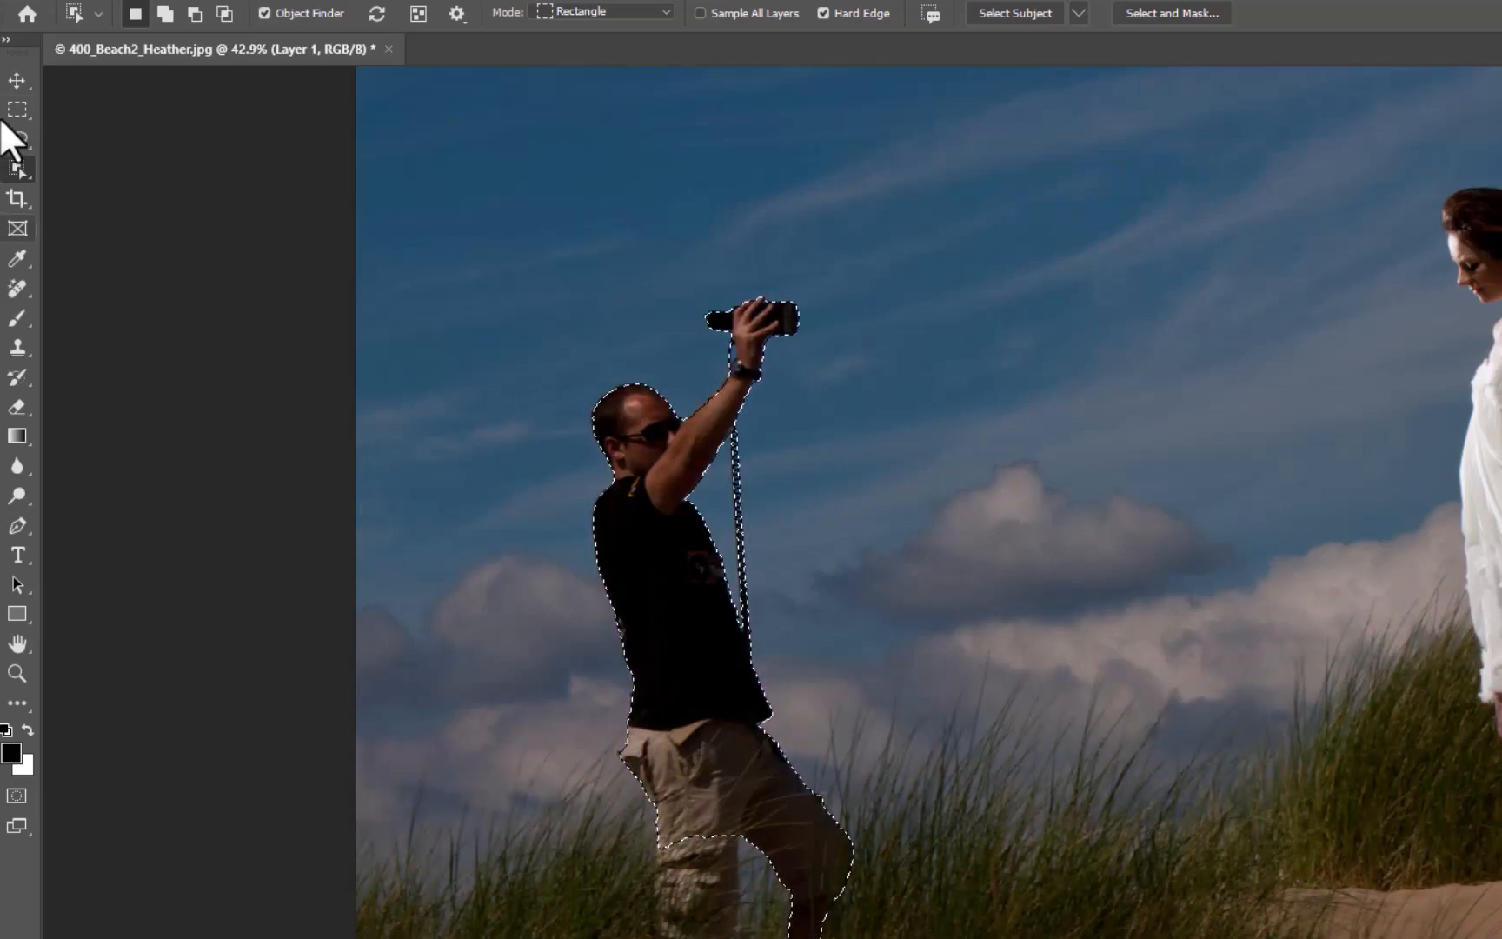
Step: Switch from Object Selection to the freehand Lasso Tool
left_click(18, 139)
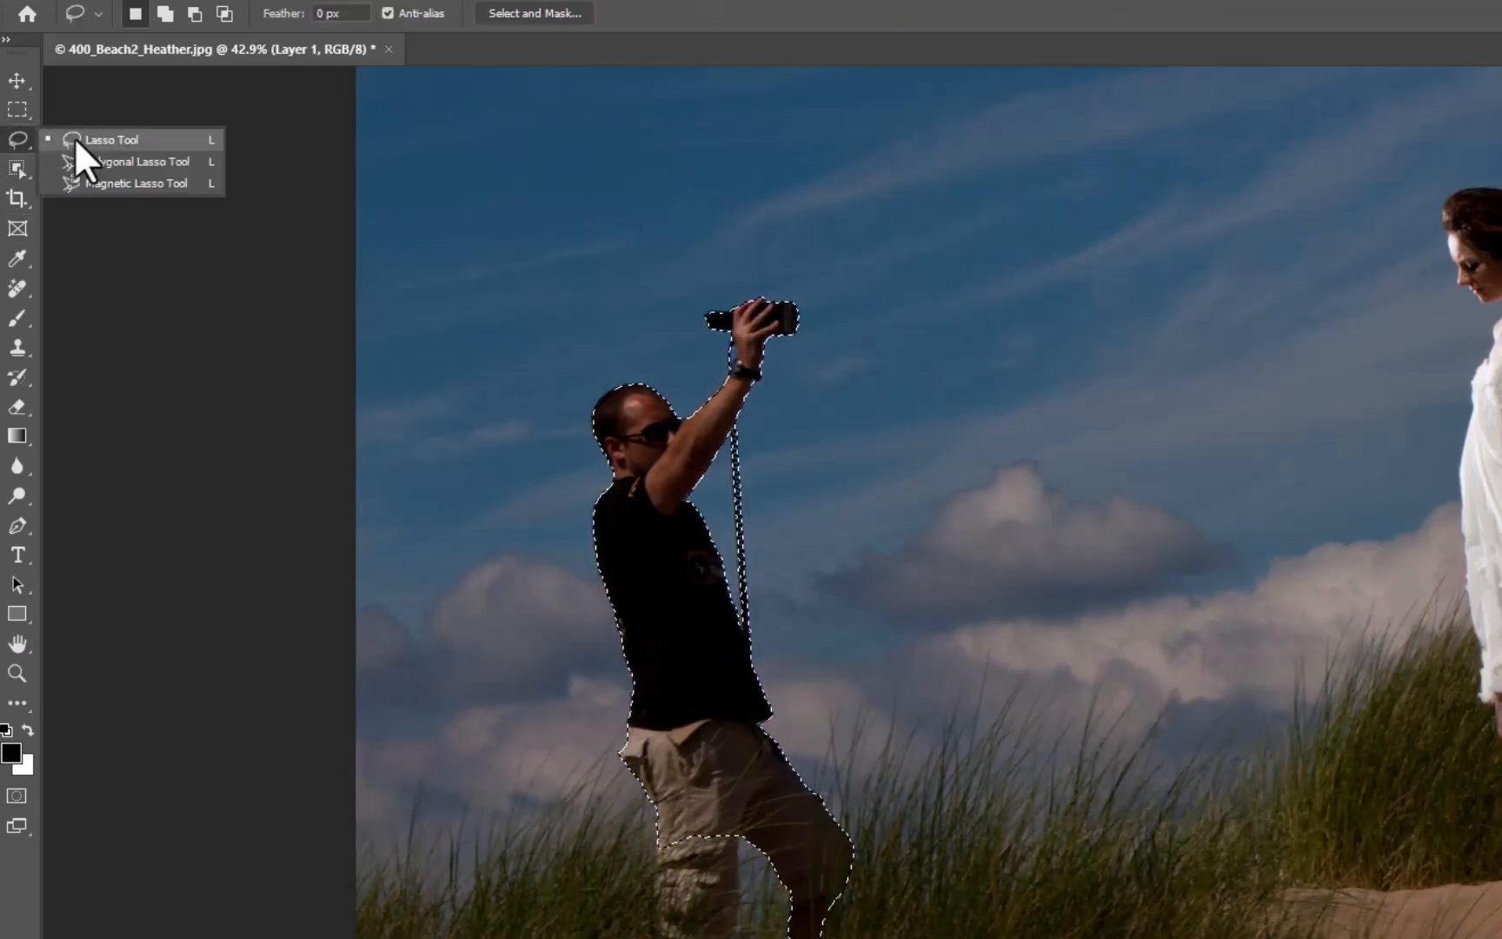
left_click(111, 140)
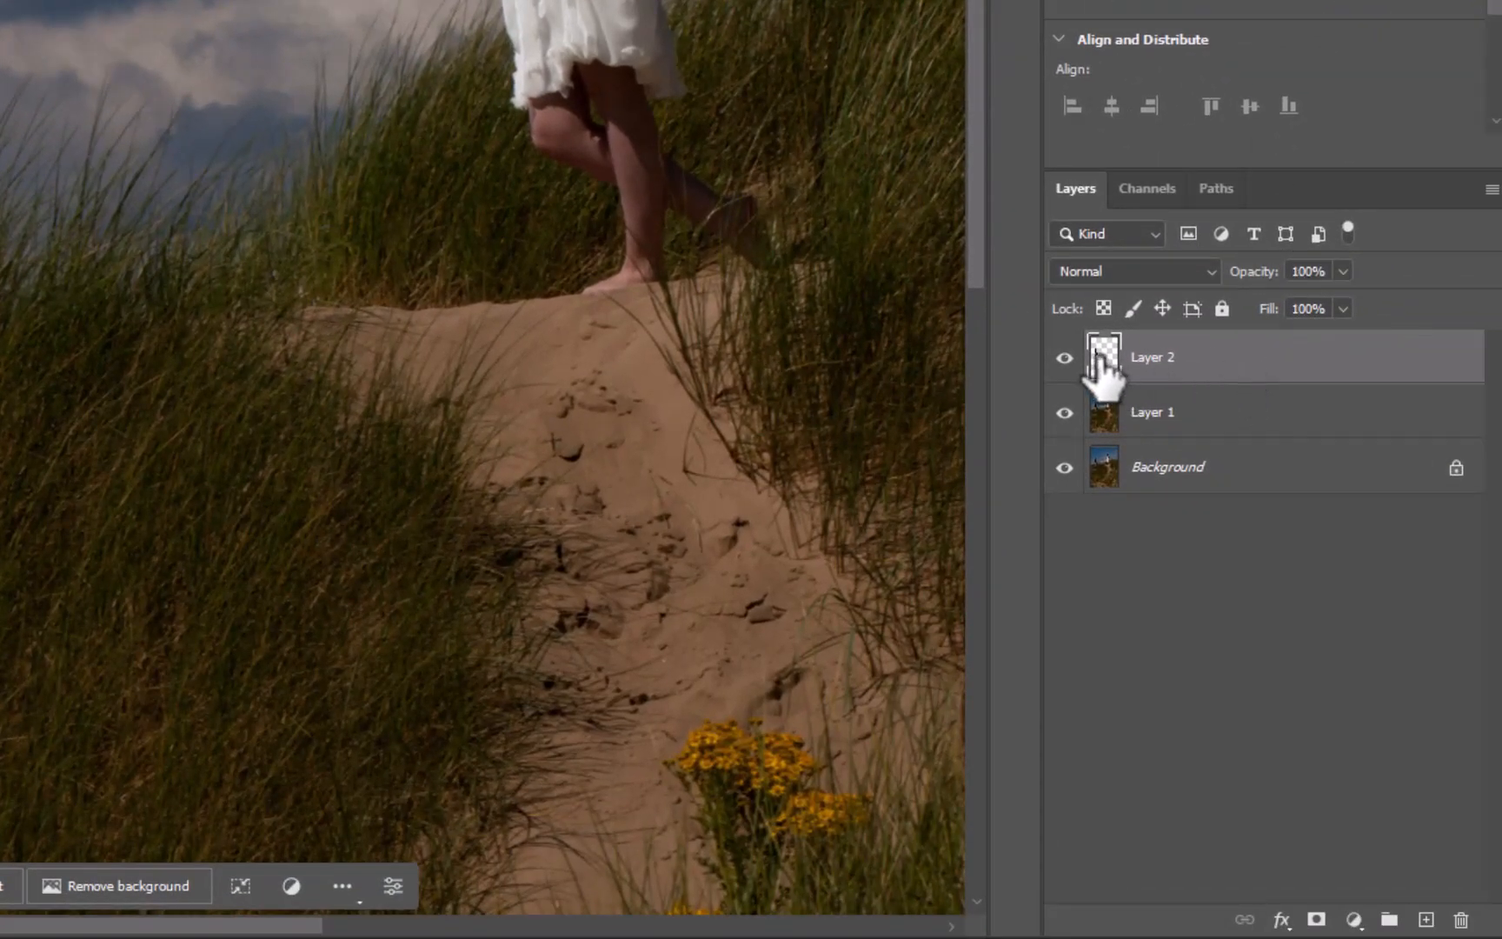
mouse_move(1104, 355)
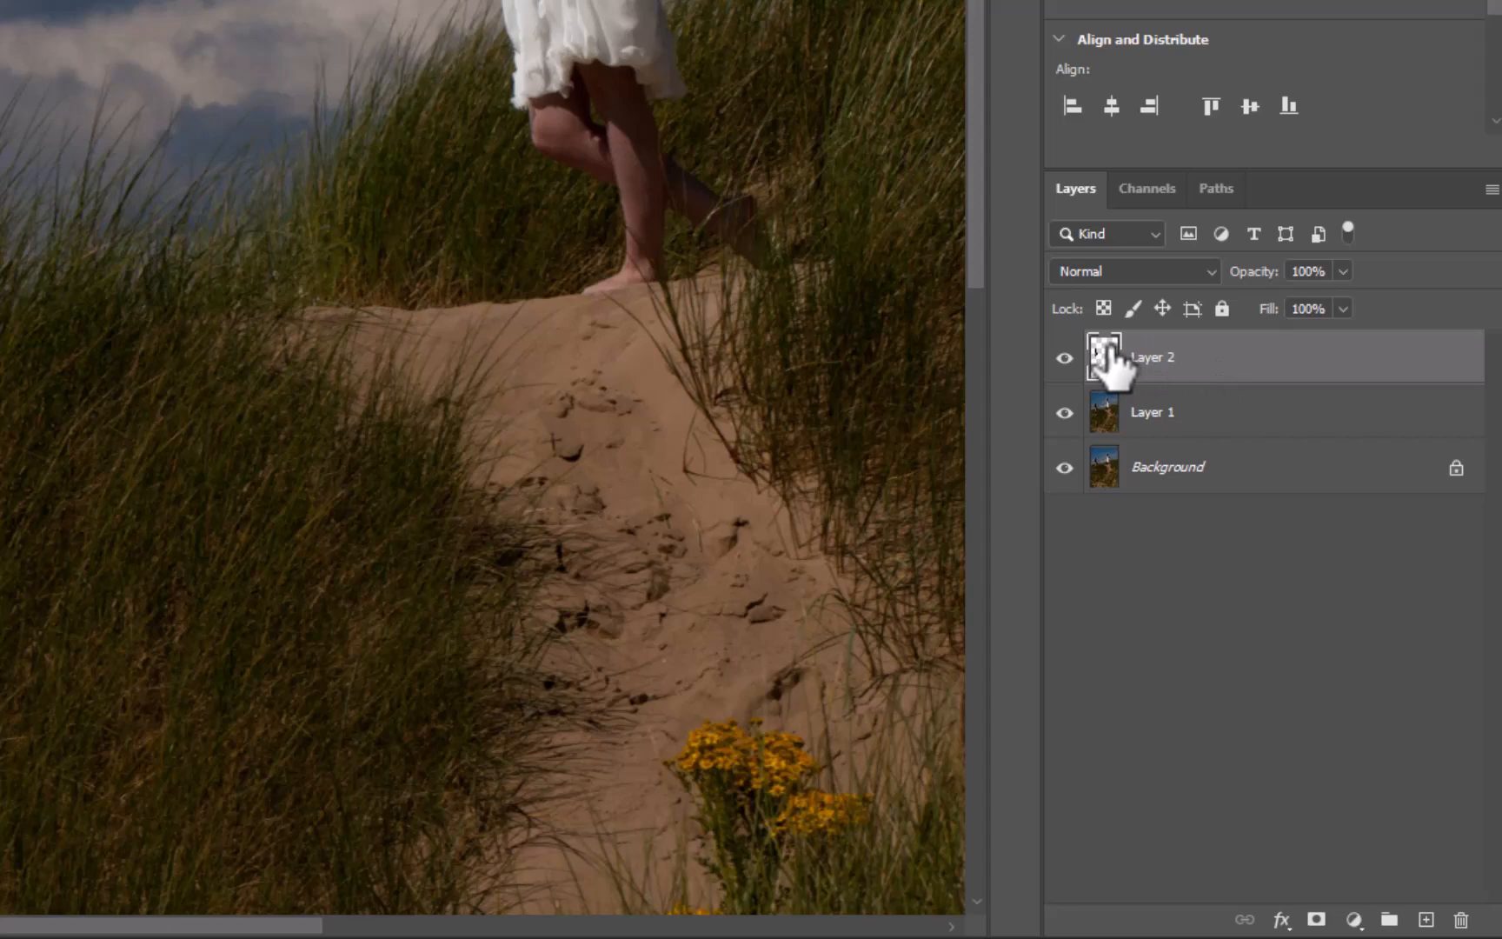
Step: On Layer 1, Delete and Fill the assistant's selection, then deselect
left_click(1152, 412)
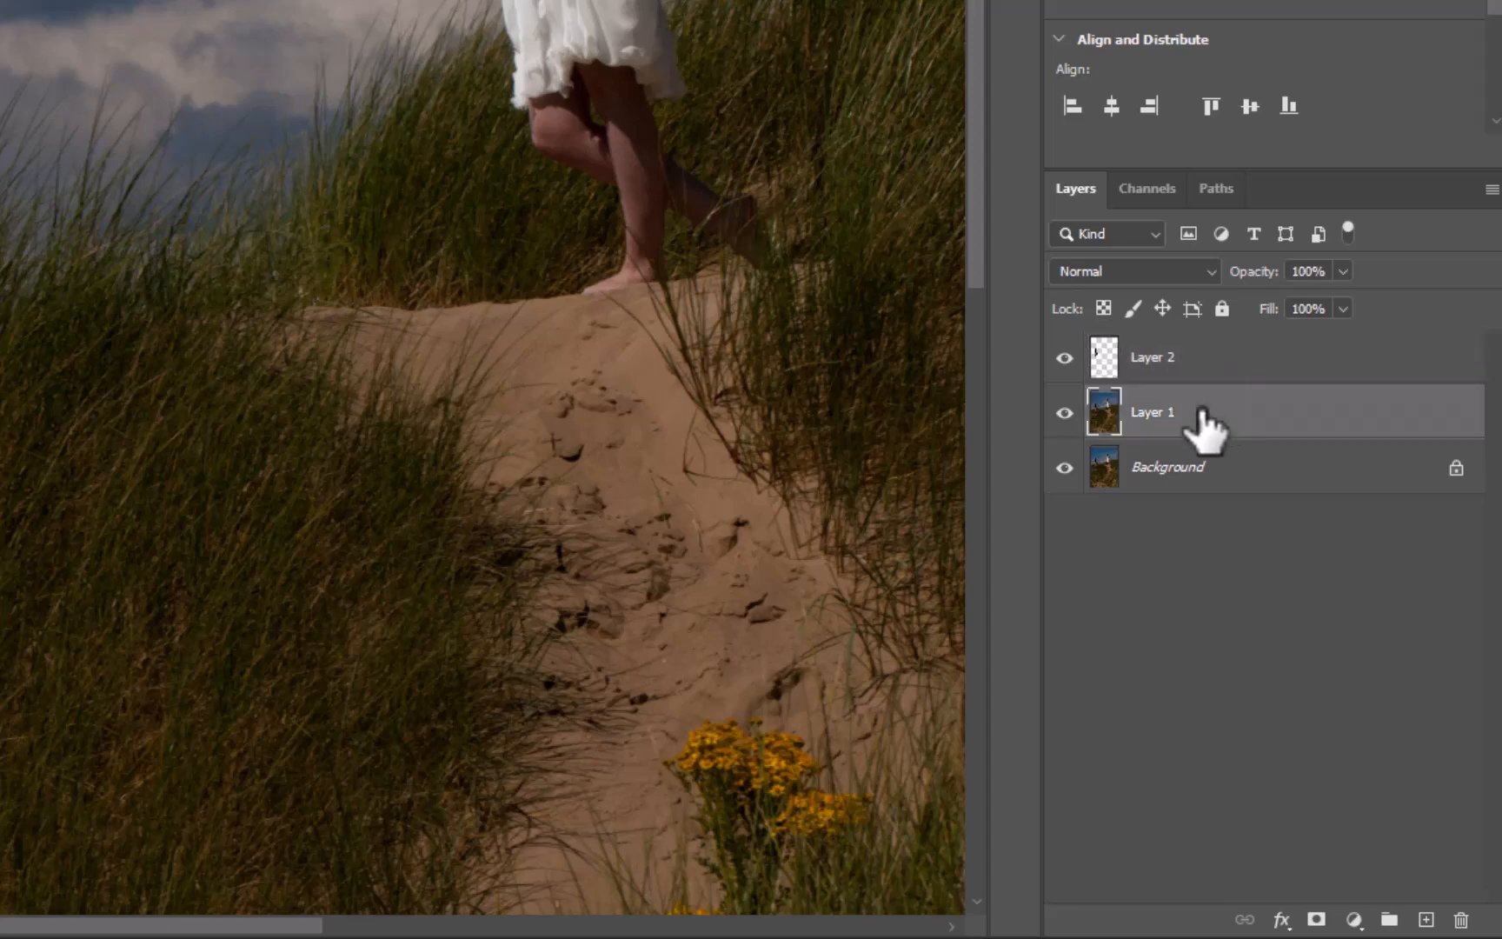
mouse_move(1198, 421)
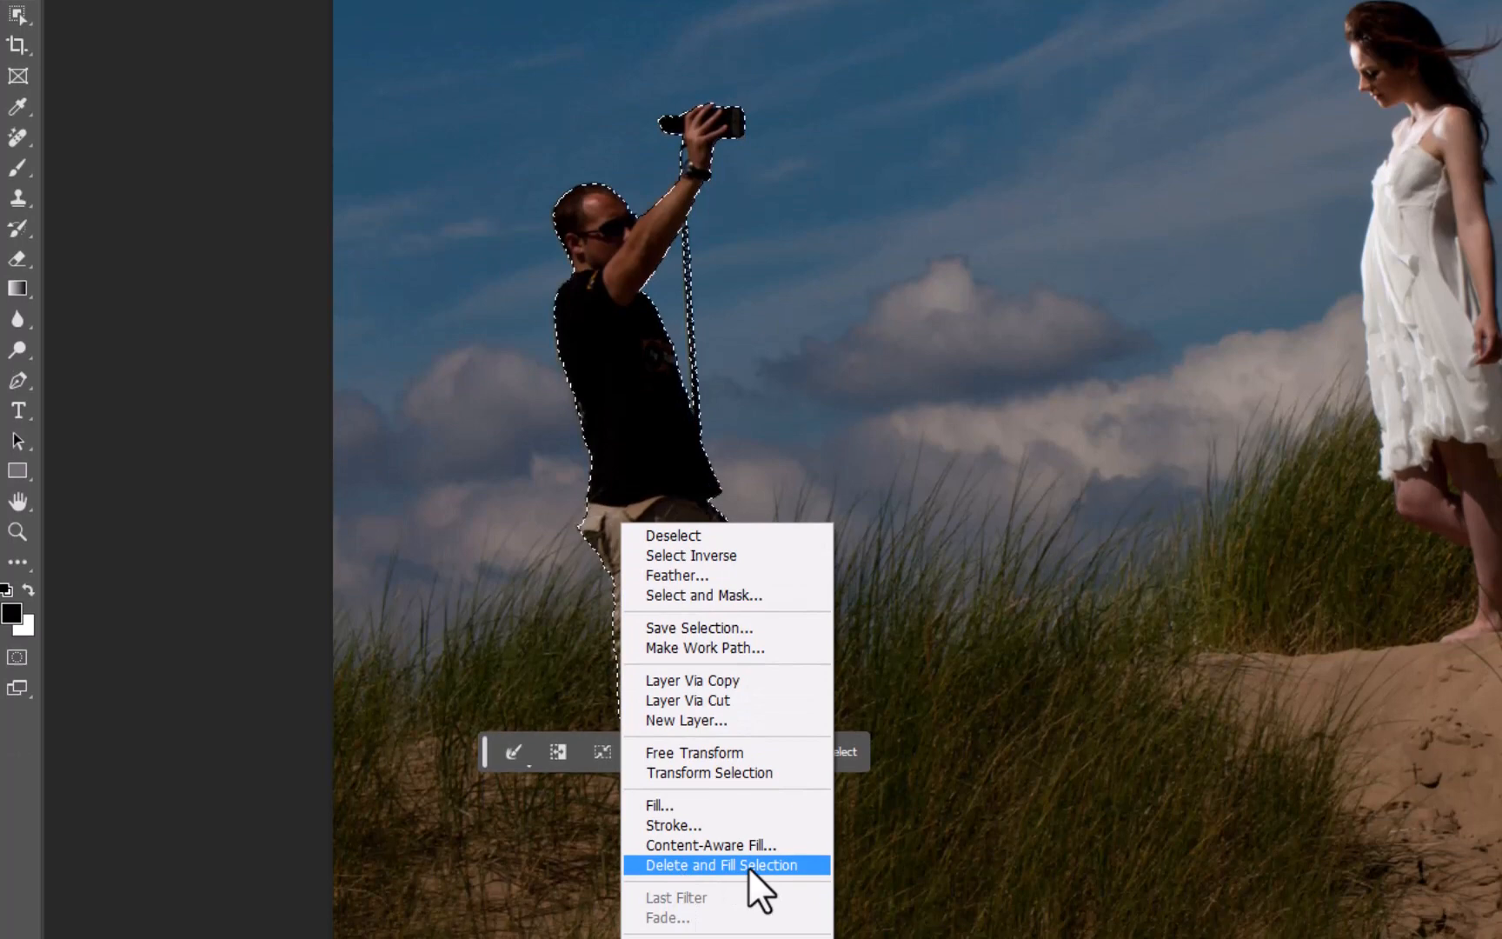
left_click(726, 865)
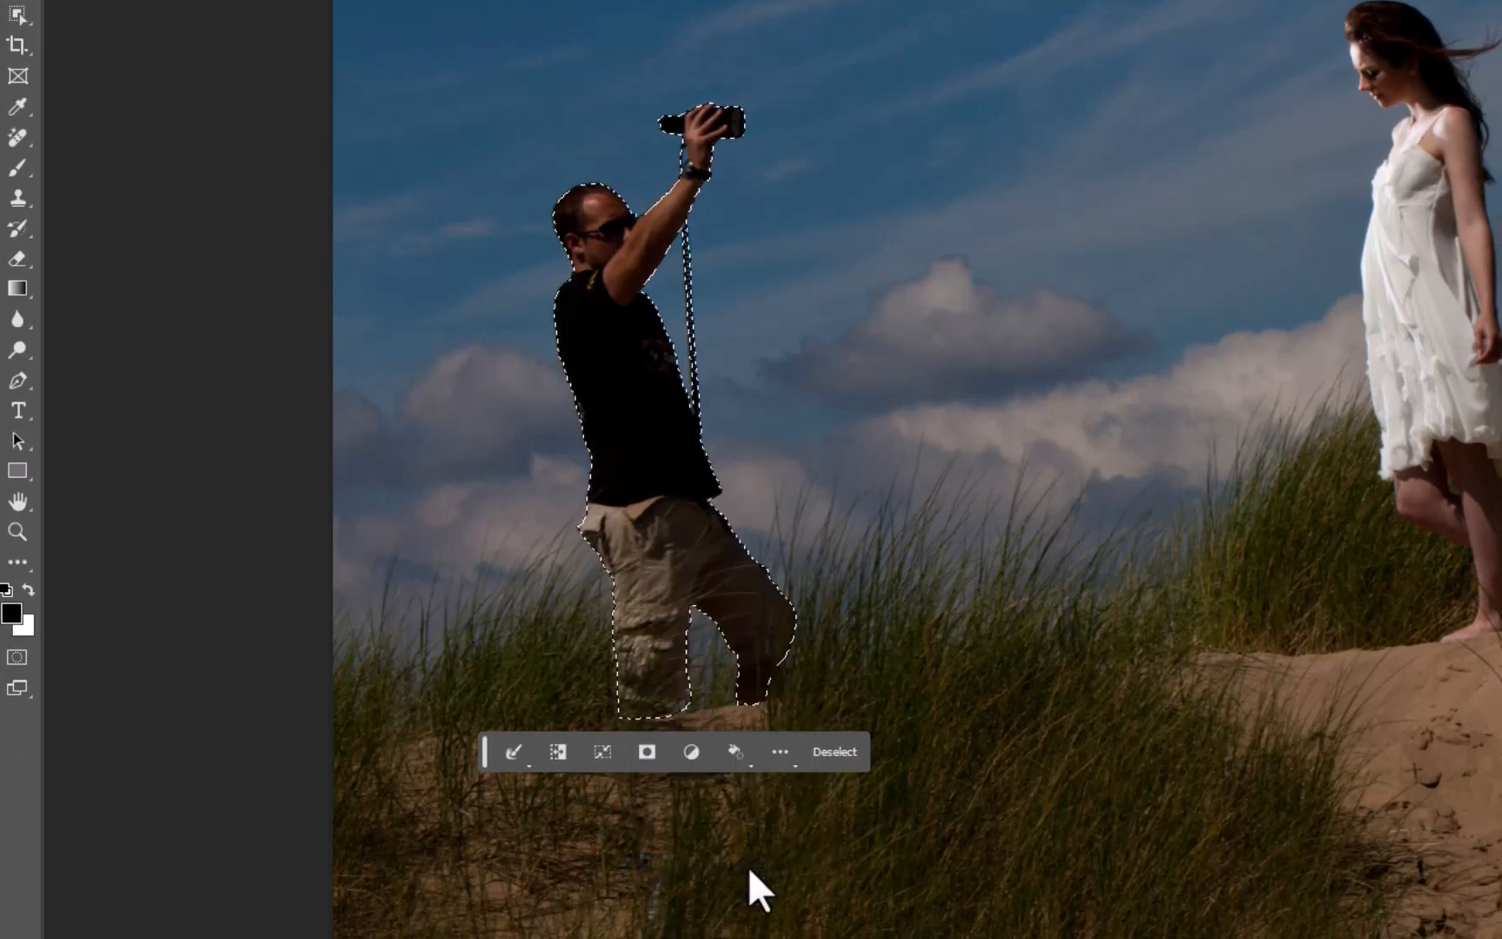
left_click(833, 750)
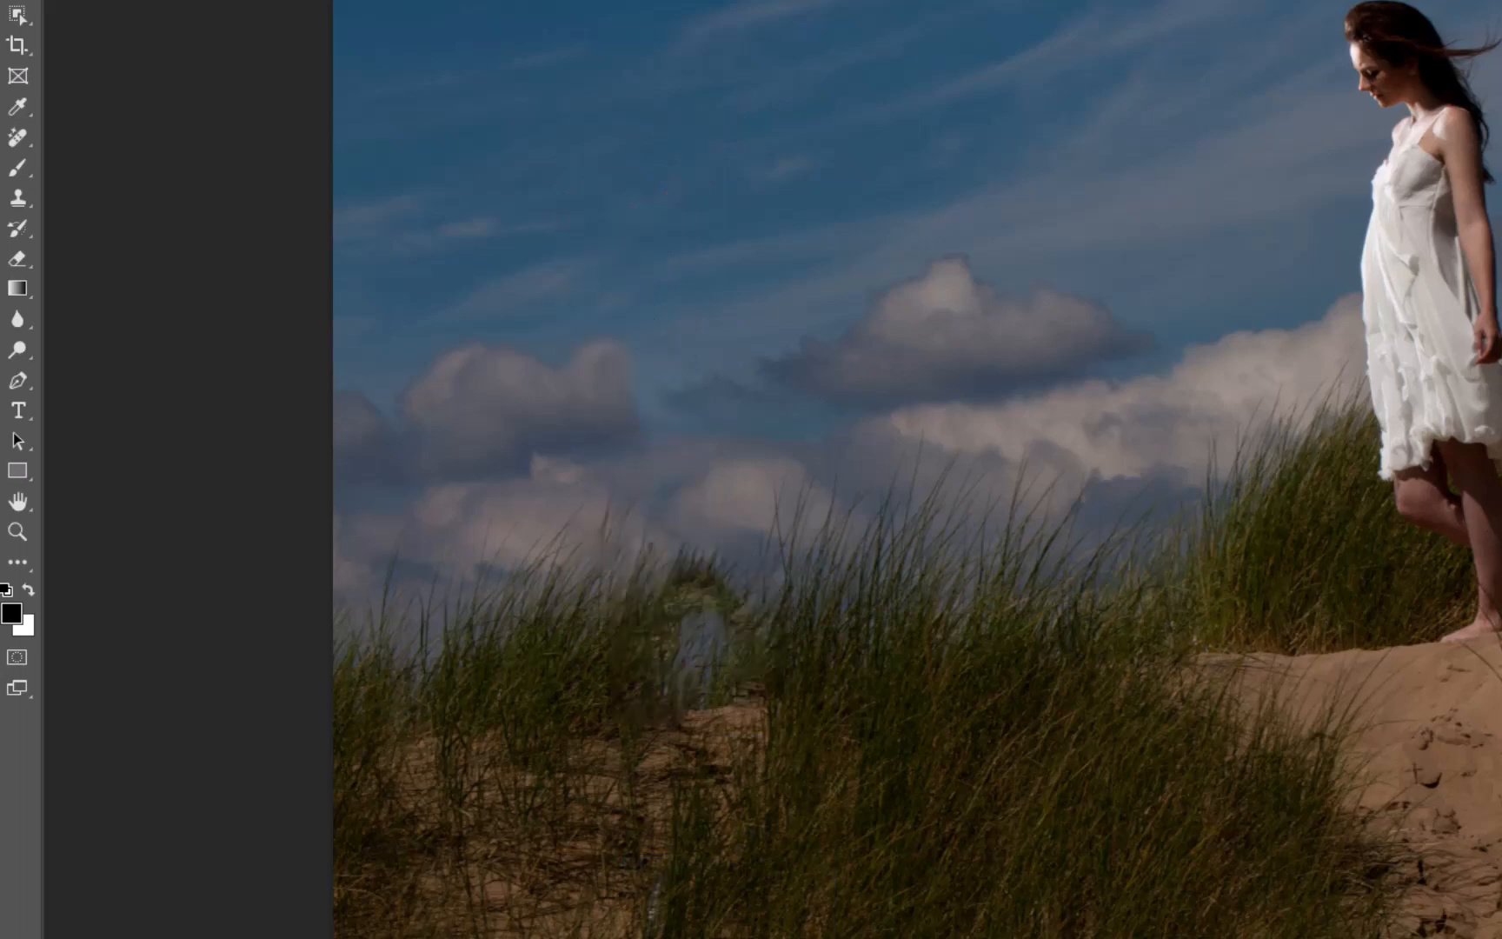
mouse_move(1194, 444)
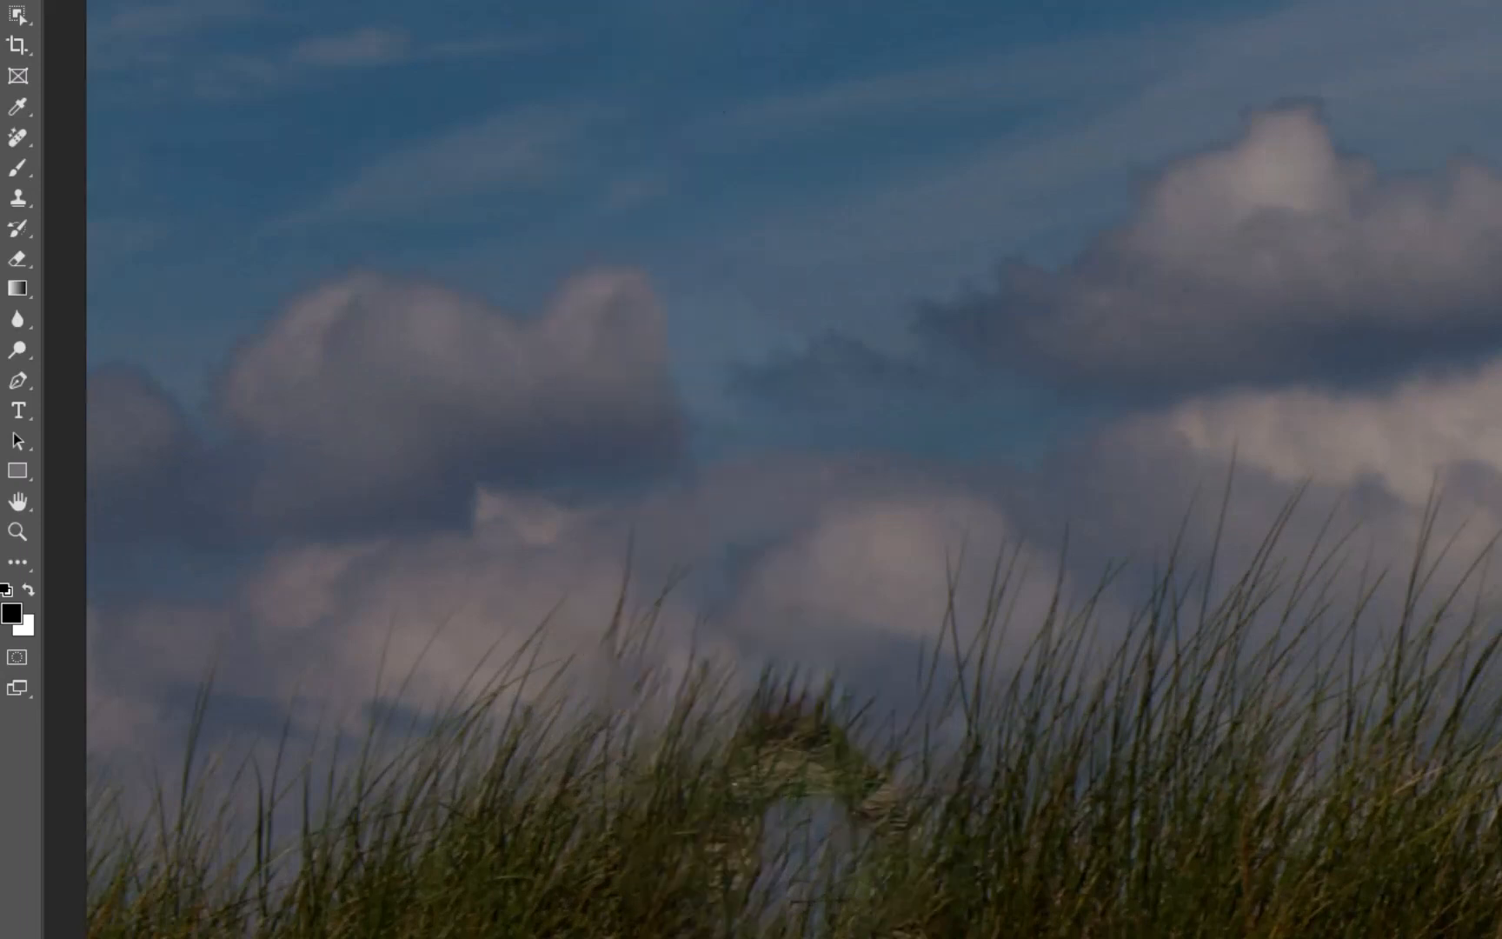
mouse_move(790, 814)
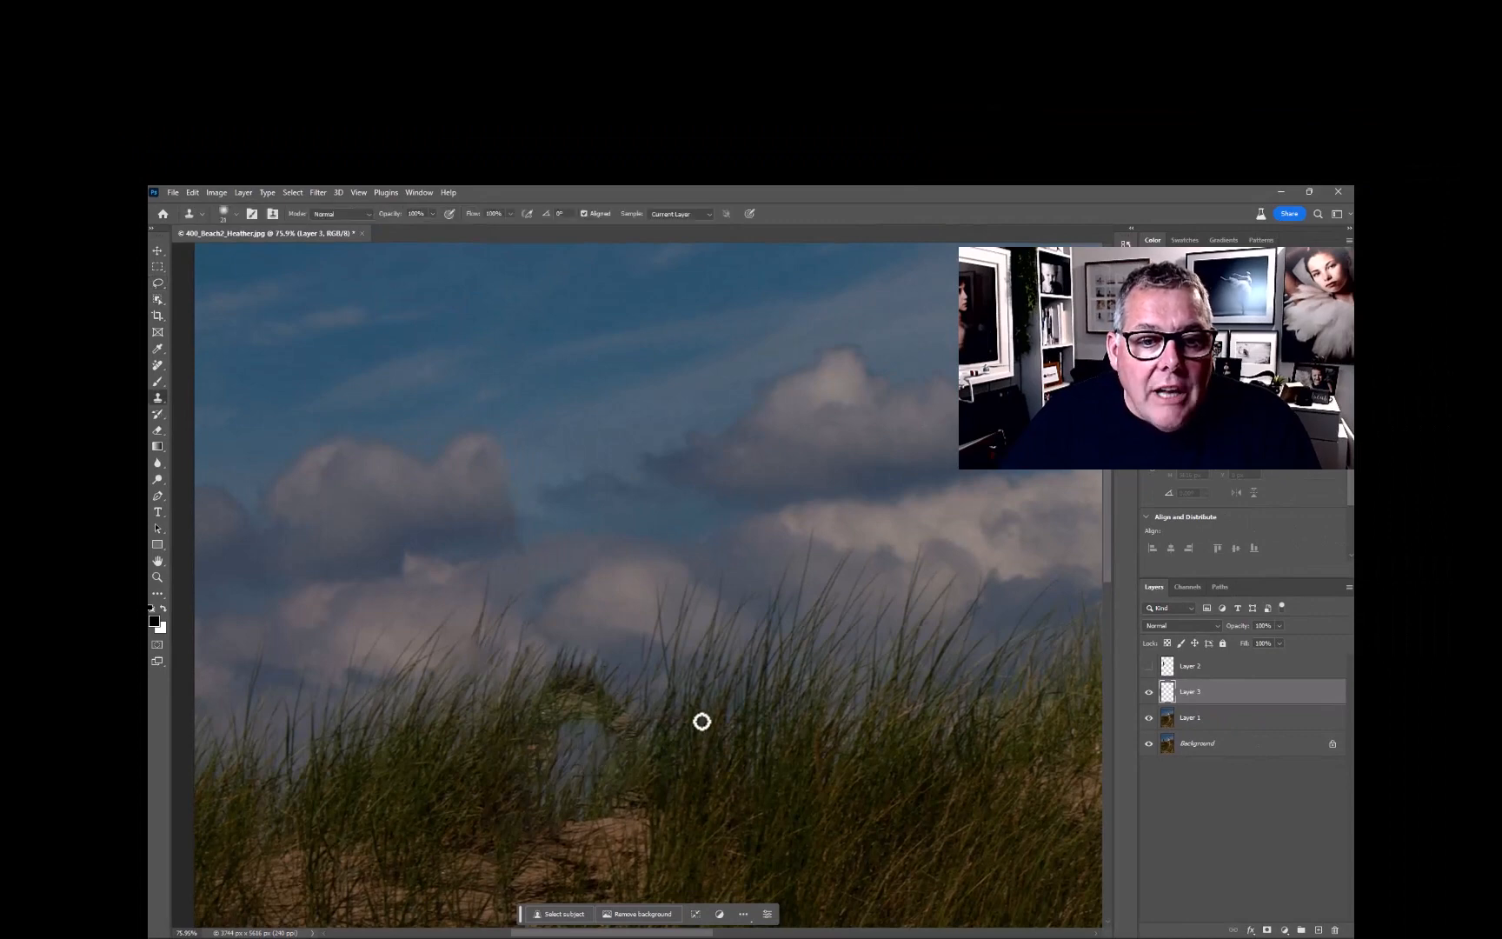
mouse_move(754, 716)
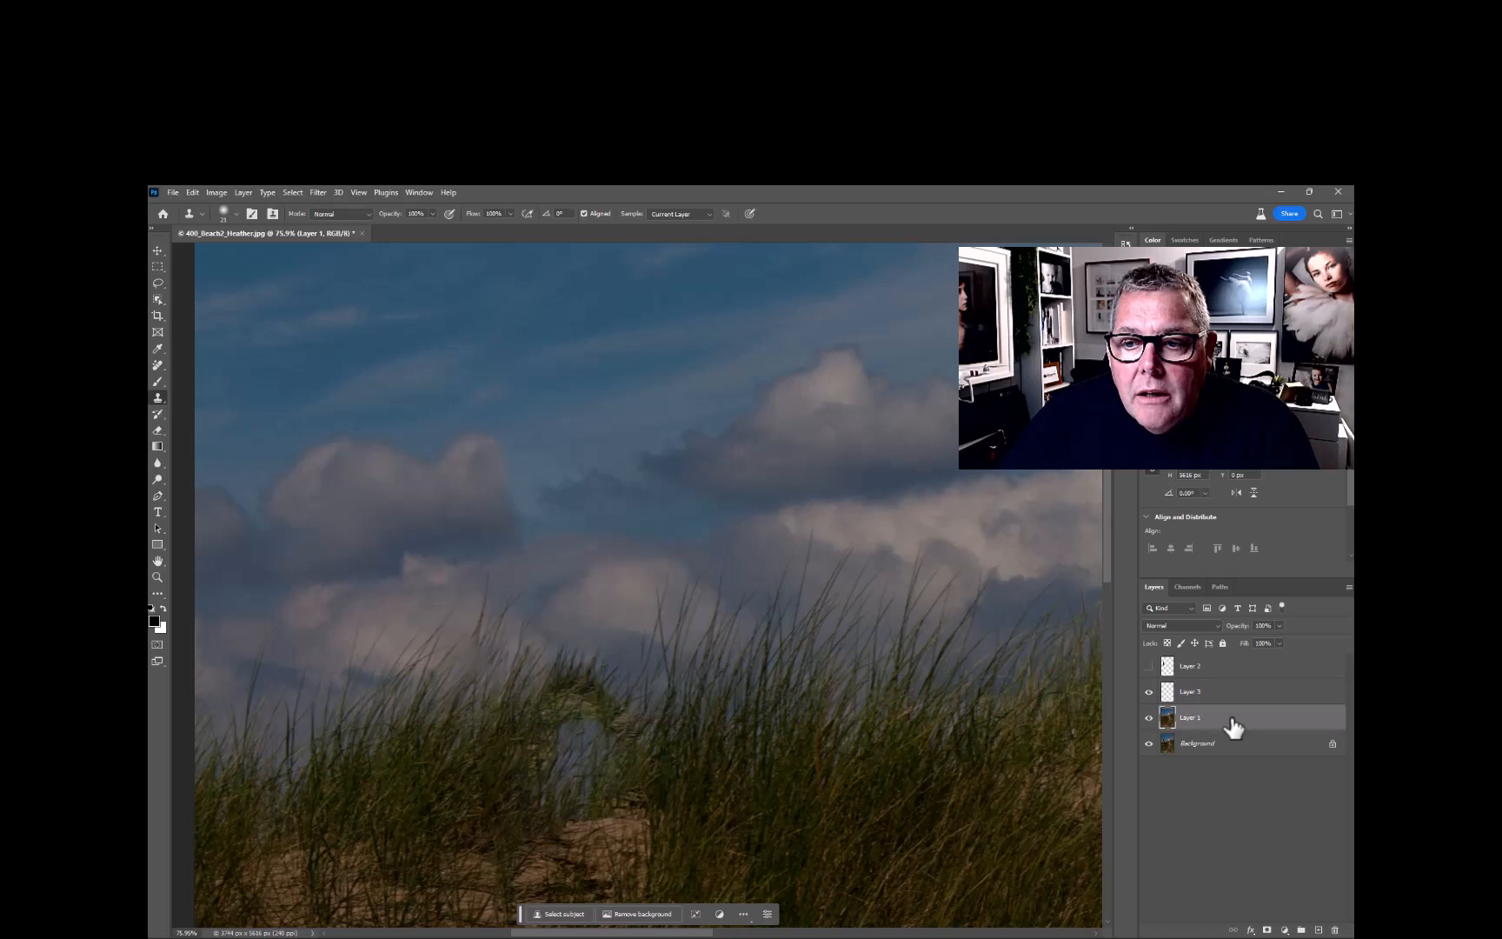
Step: Check the locked Background layer in the Layers panel
left_click(1196, 743)
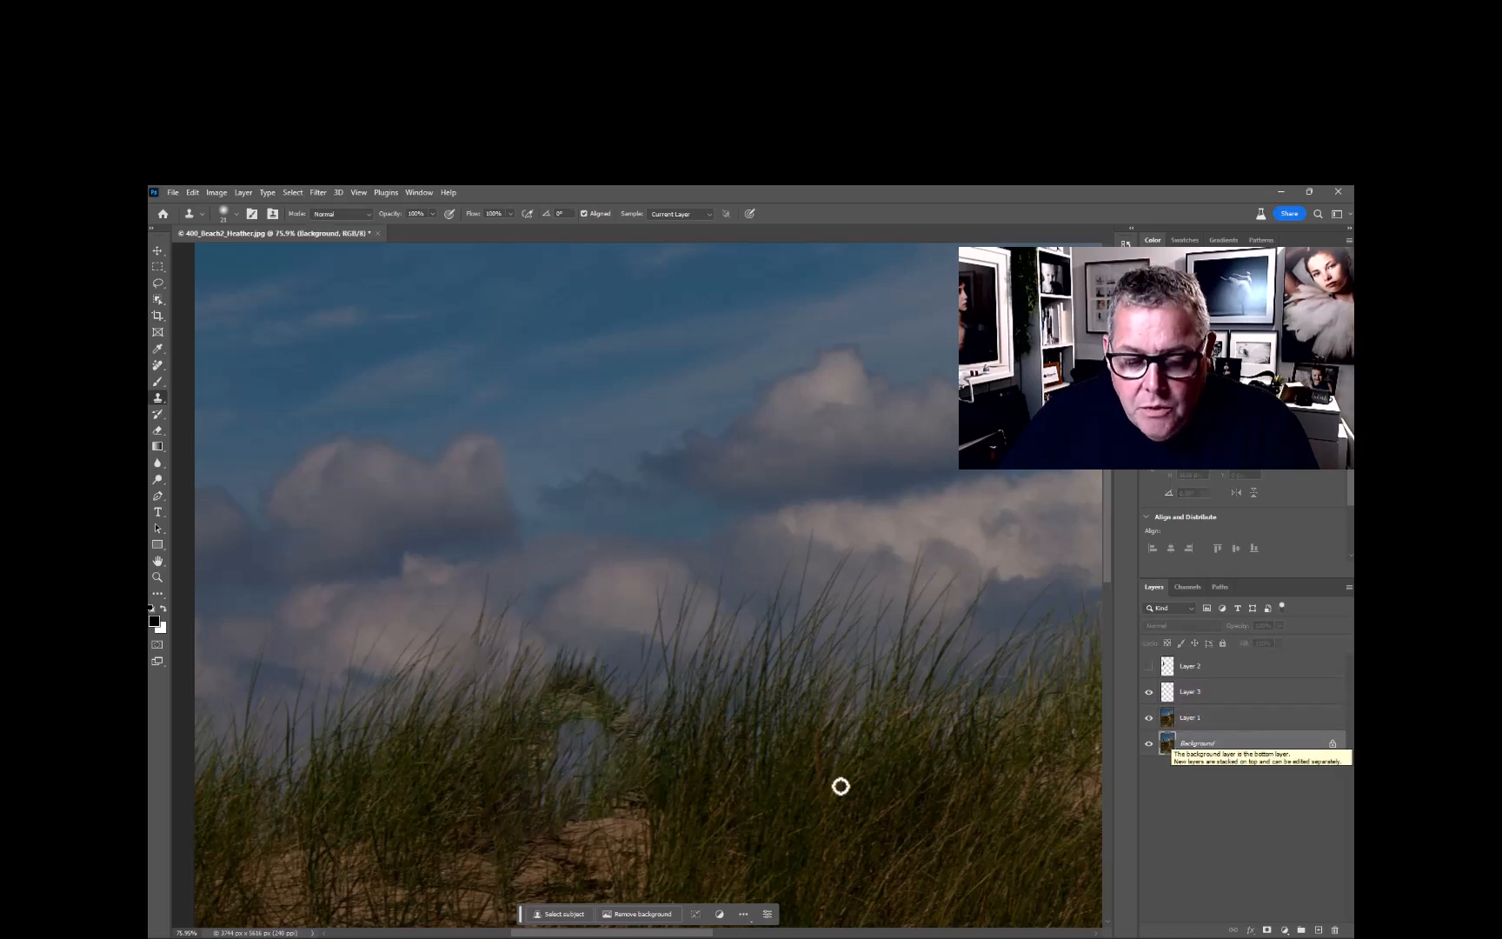
mouse_move(748, 725)
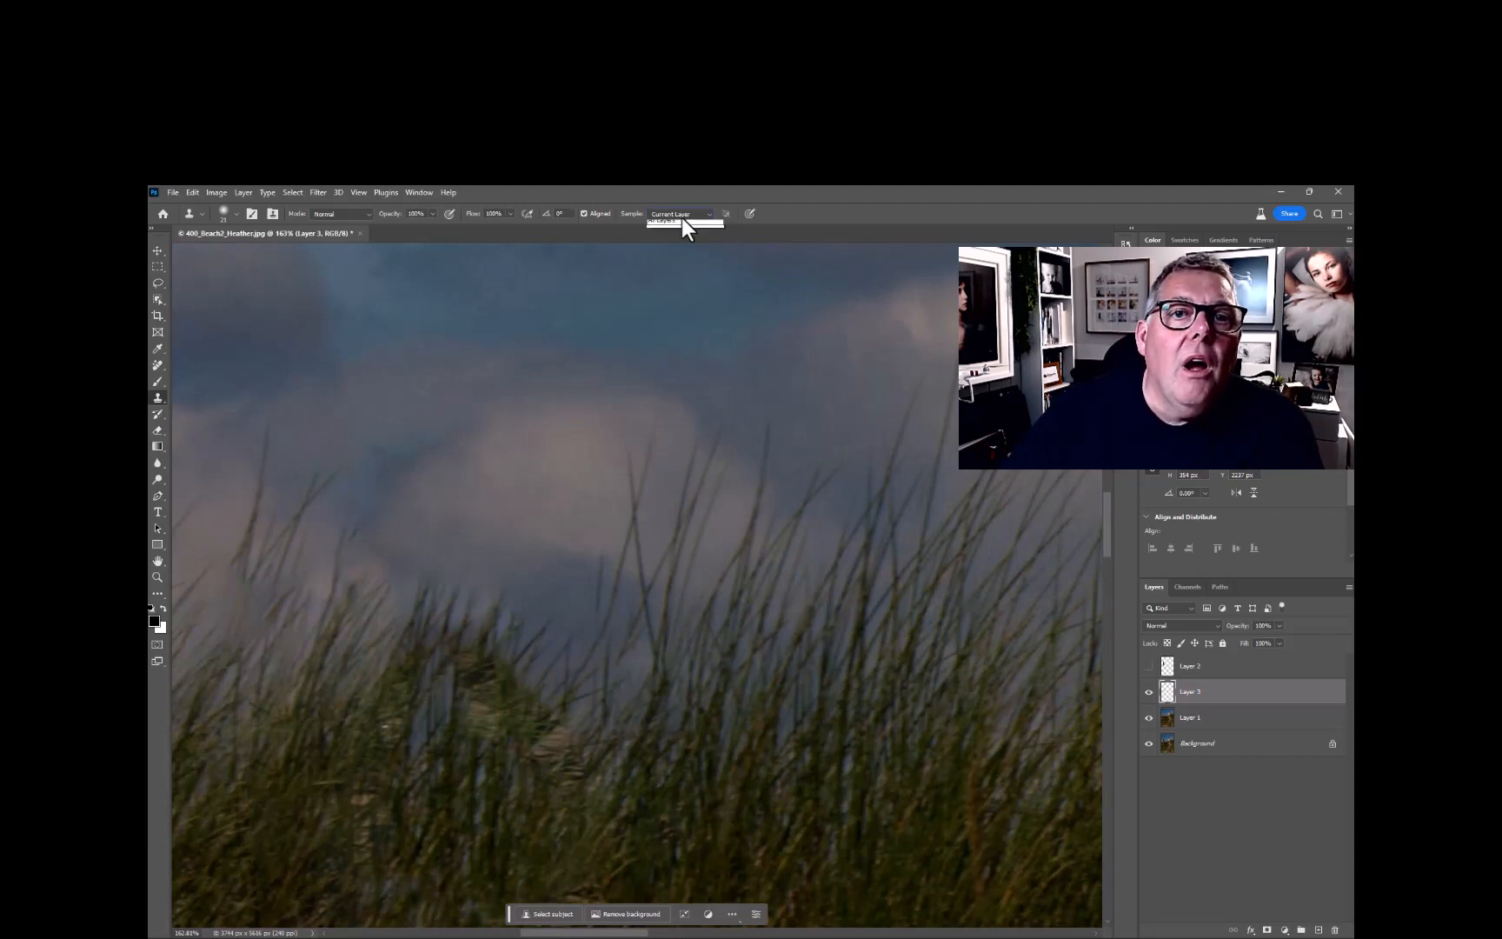
Step: Set Clone Stamp sampling to Current & Below, then return to Layer 3
left_click(680, 222)
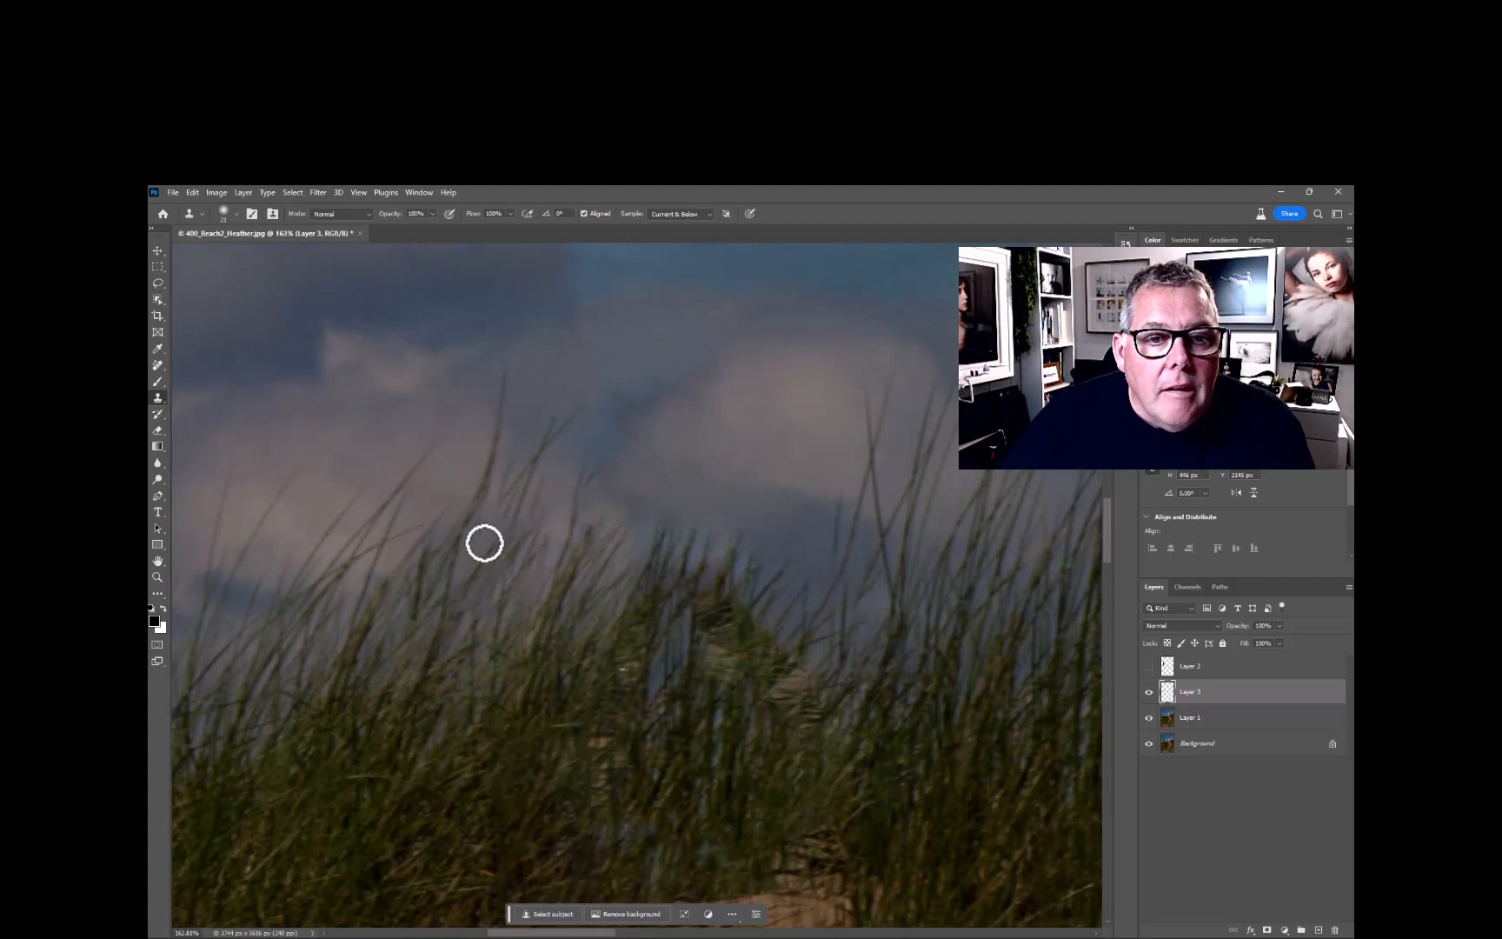
mouse_move(667, 507)
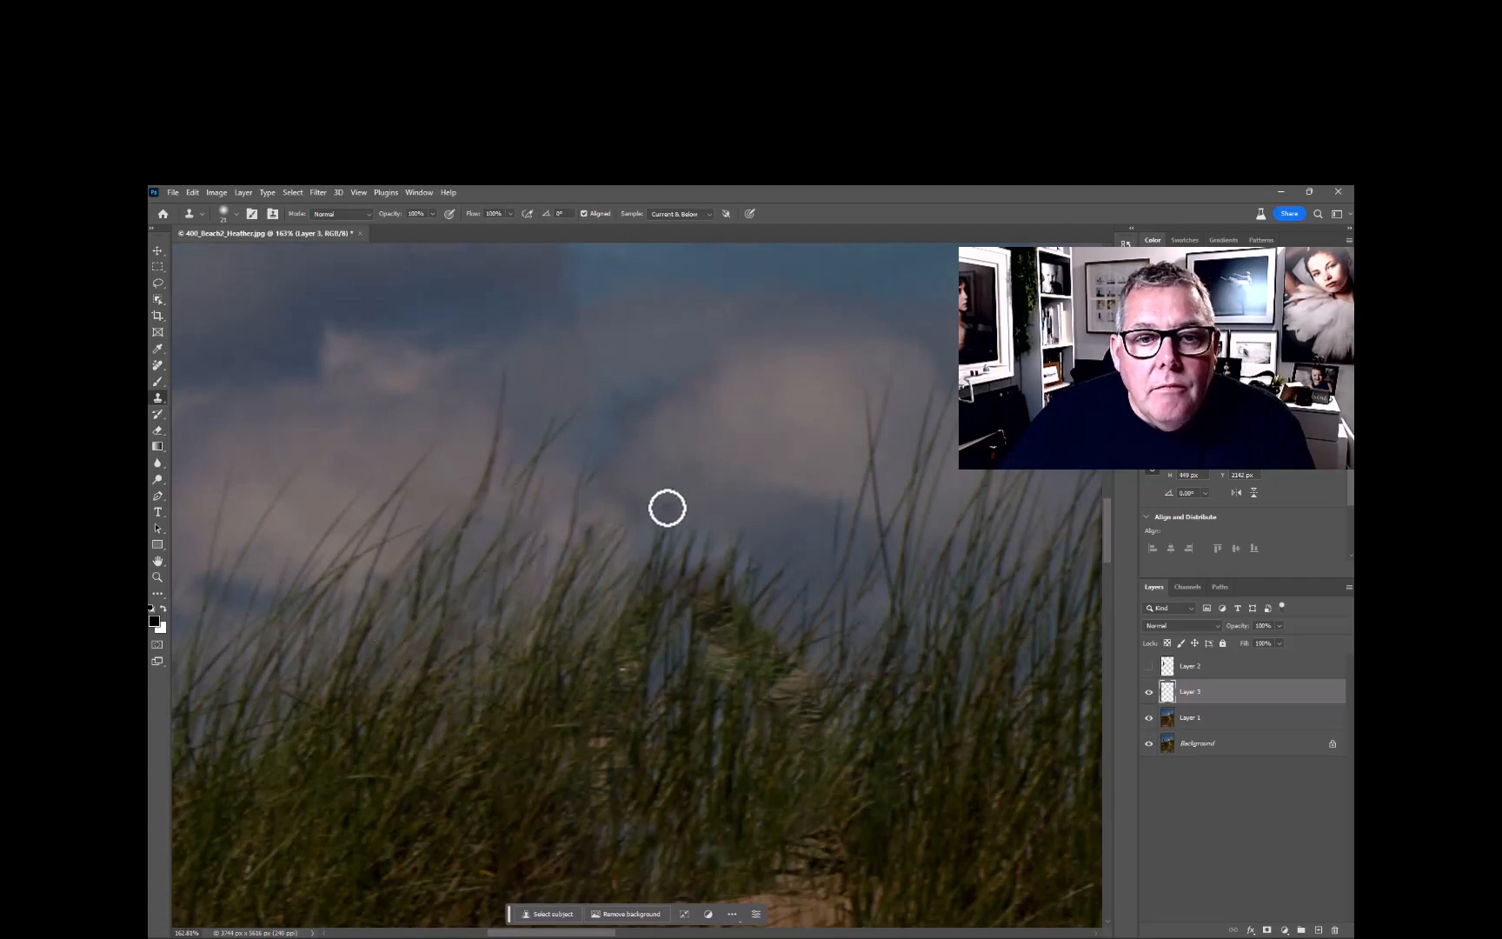
left_click(1198, 743)
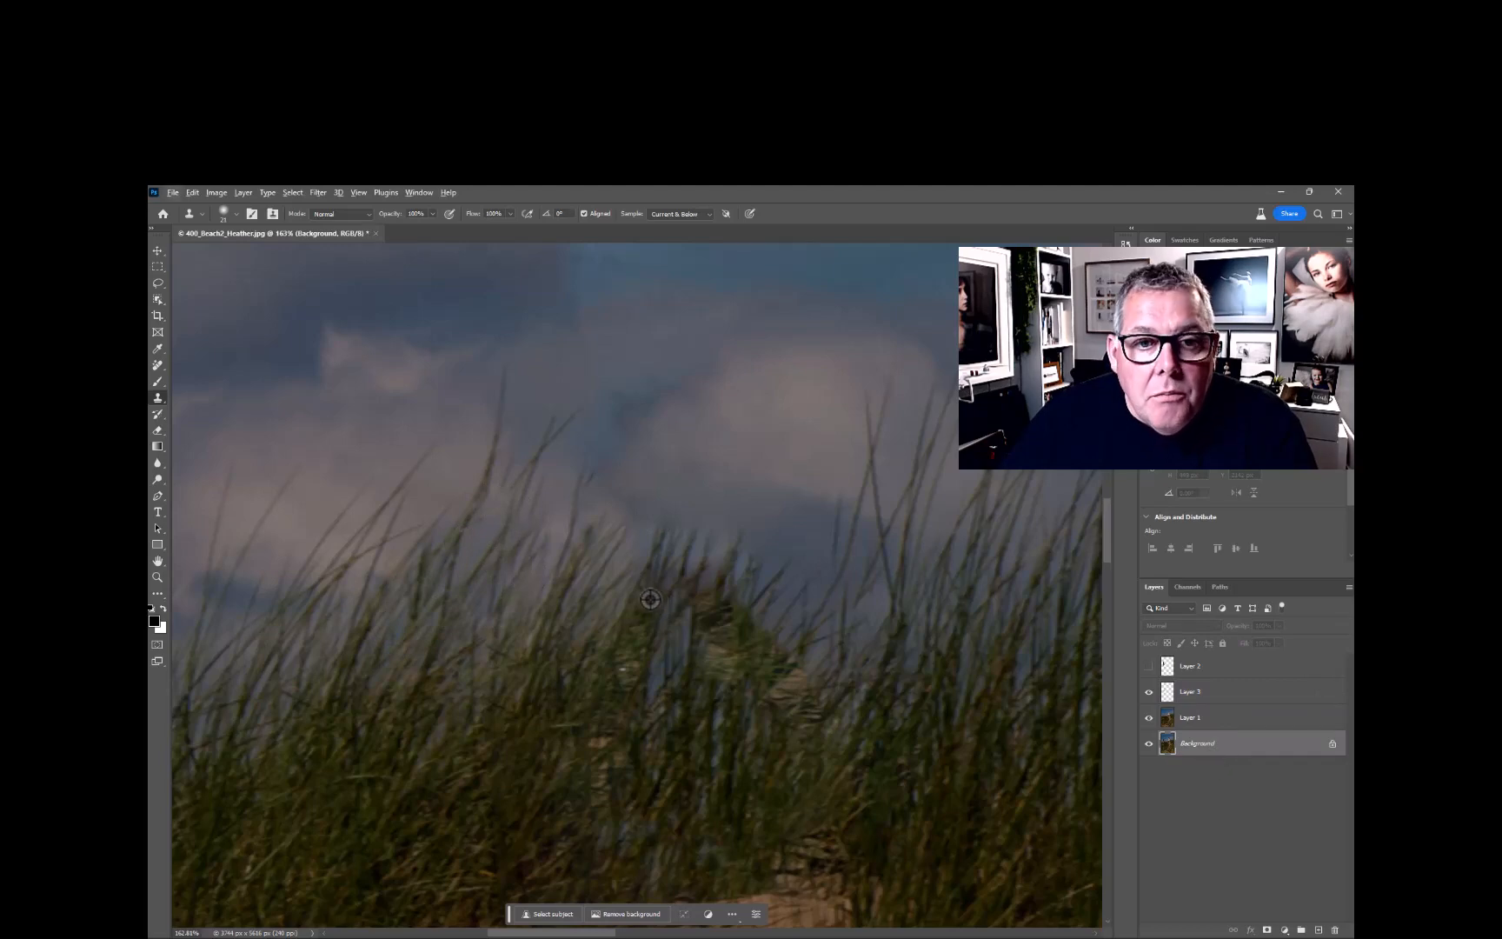
left_click(1189, 691)
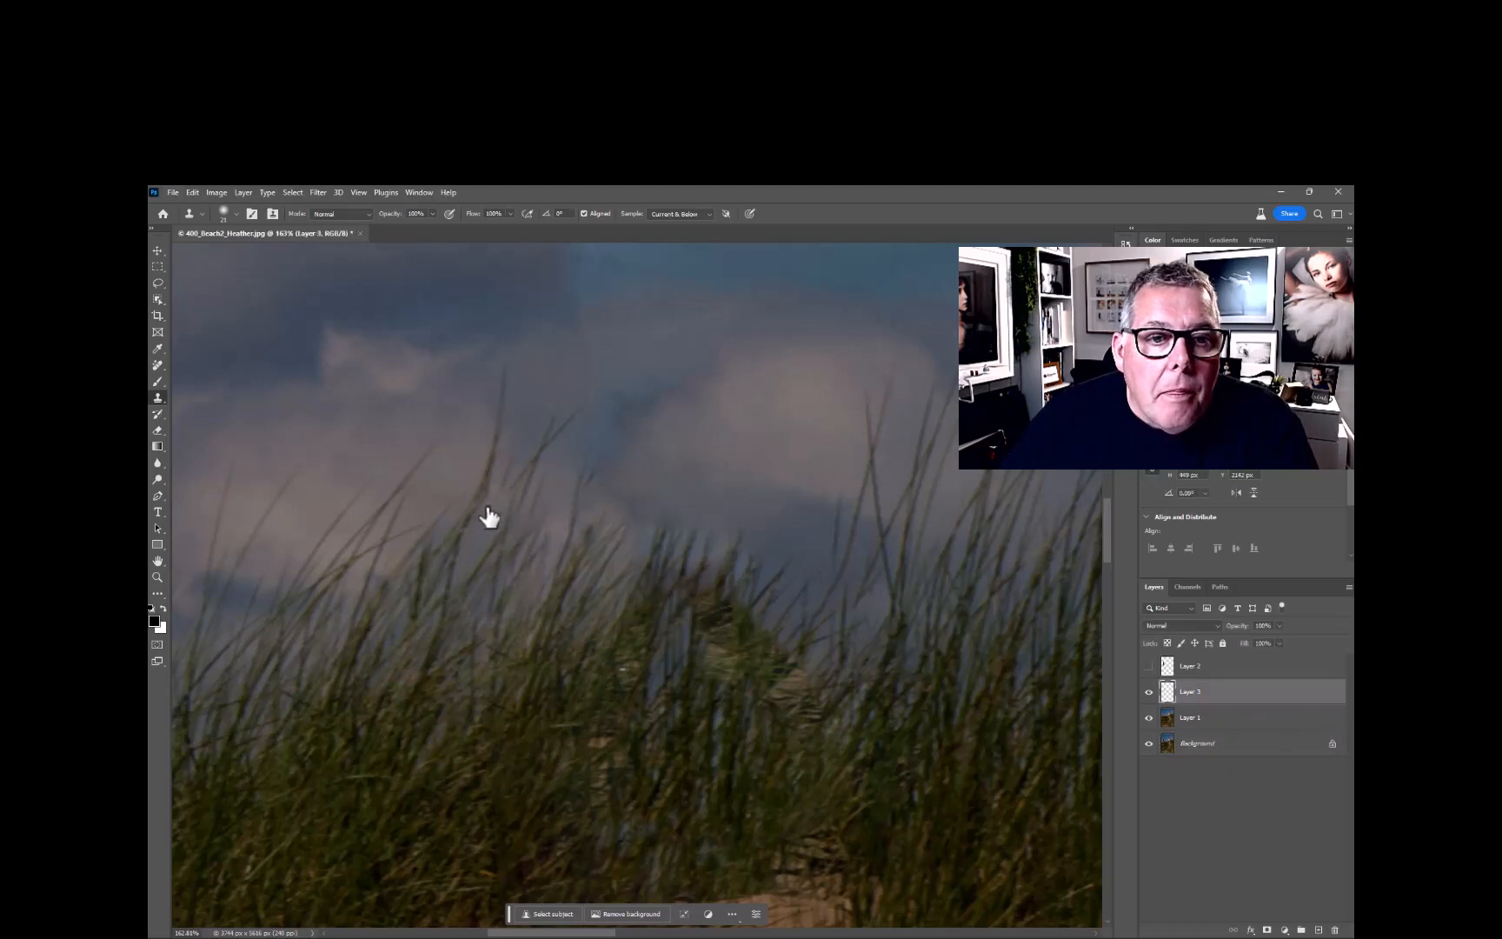